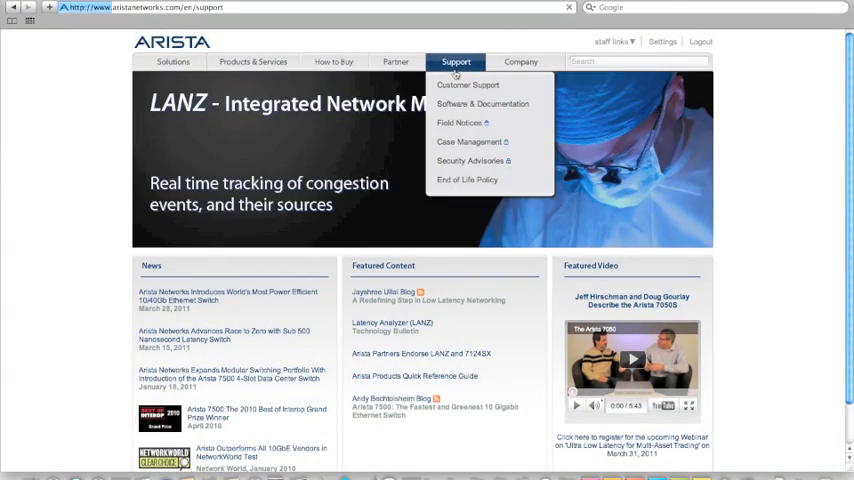
Choose Customer Support from the top Support menu.
{"action": "left_click", "coordinate": [468, 84]}
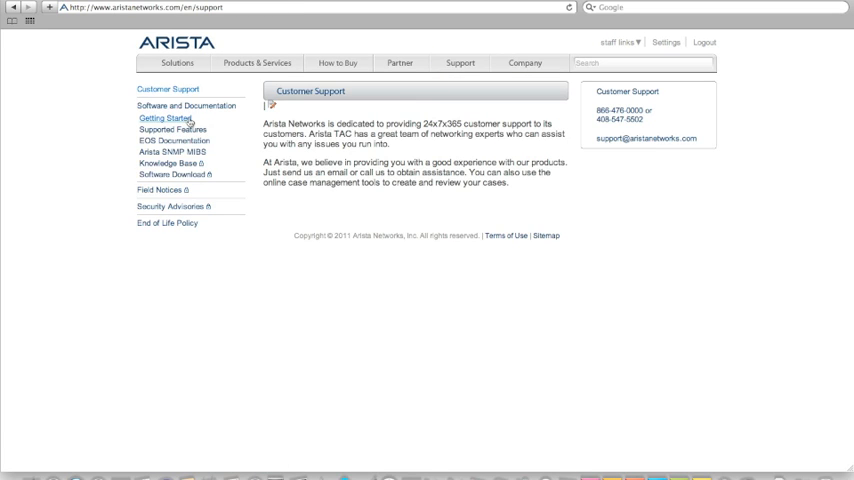
Open the Getting Started page from the Software and Documentation sidebar.
{"action": "left_click", "coordinate": [167, 118]}
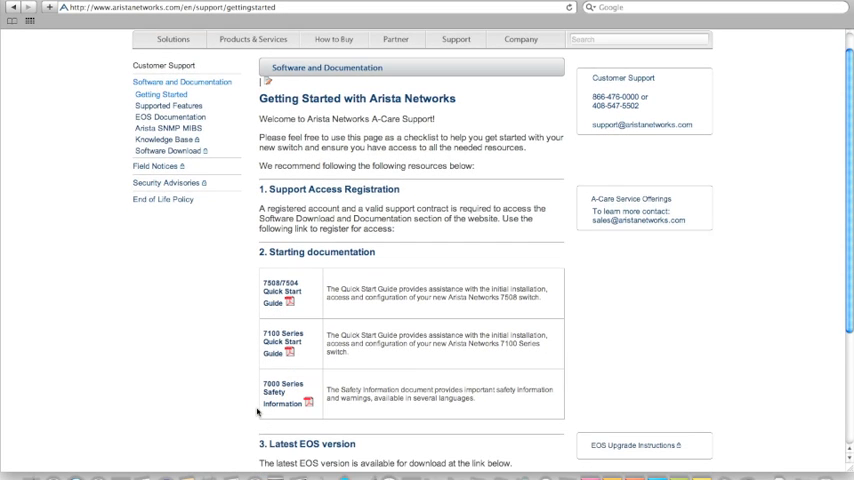
Scroll to Knowledge Base and FAQ and open the Arista Networks Support FAQ.
{"action": "scroll", "scroll_direction": "down", "scroll_amount": 3}
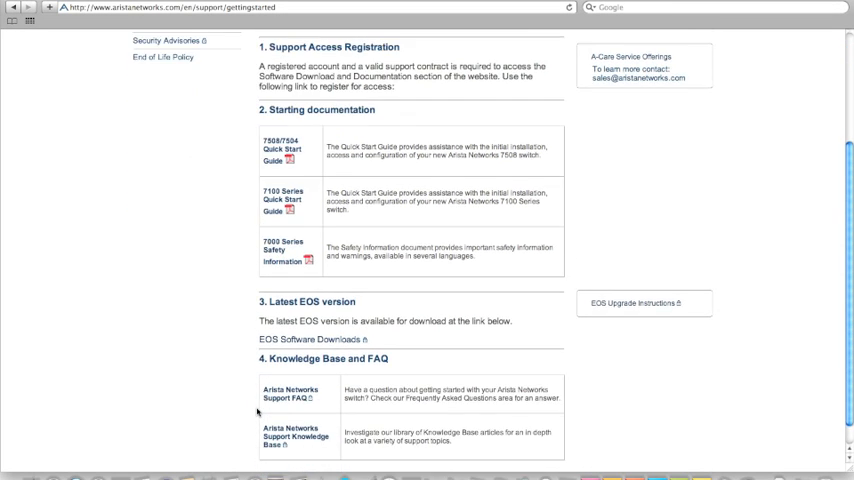
{"action": "scroll", "scroll_direction": "down", "scroll_amount": 3}
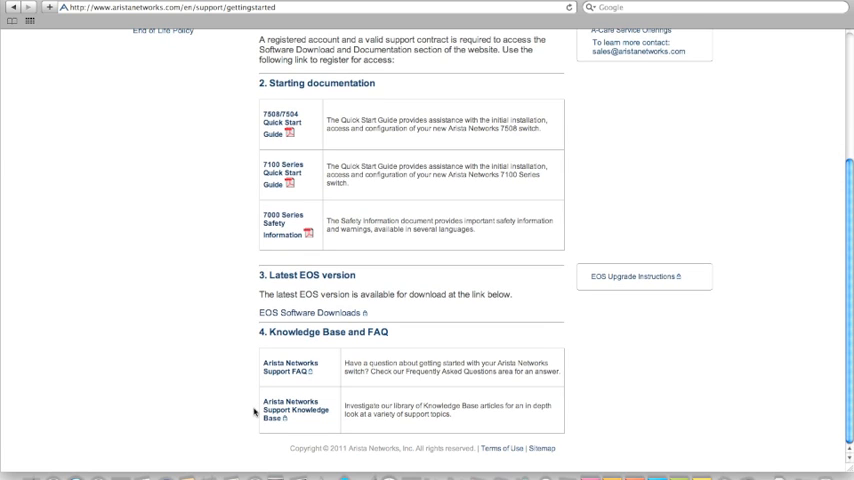
{"action": "left_click", "coordinate": [290, 366]}
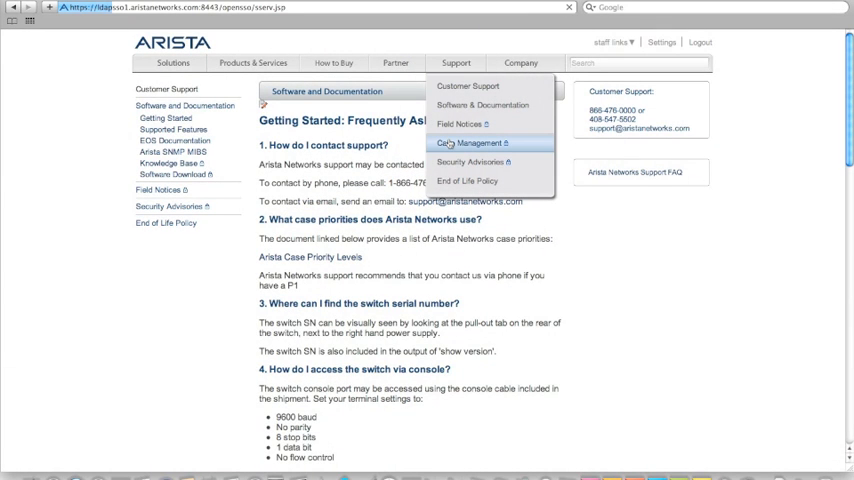
Open case 04317 in Case Management and submit the comment 'Thanks for your help!'.
{"action": "left_click", "coordinate": [470, 143]}
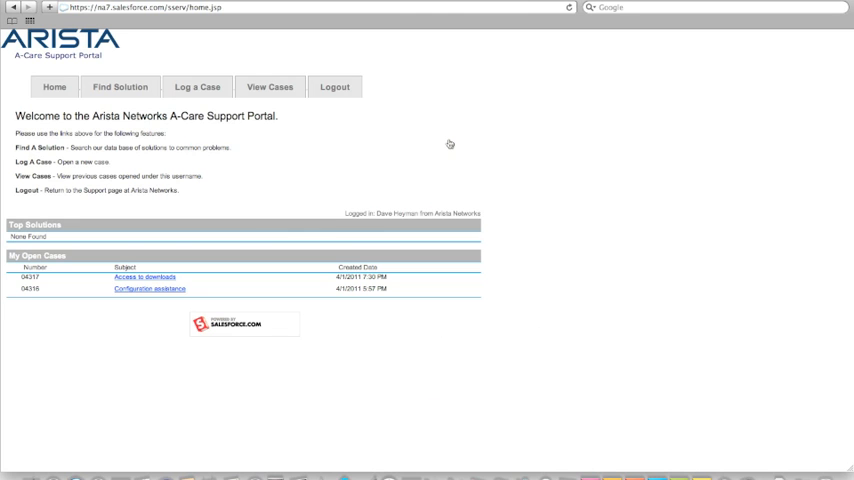
{"action": "left_click", "coordinate": [197, 86]}
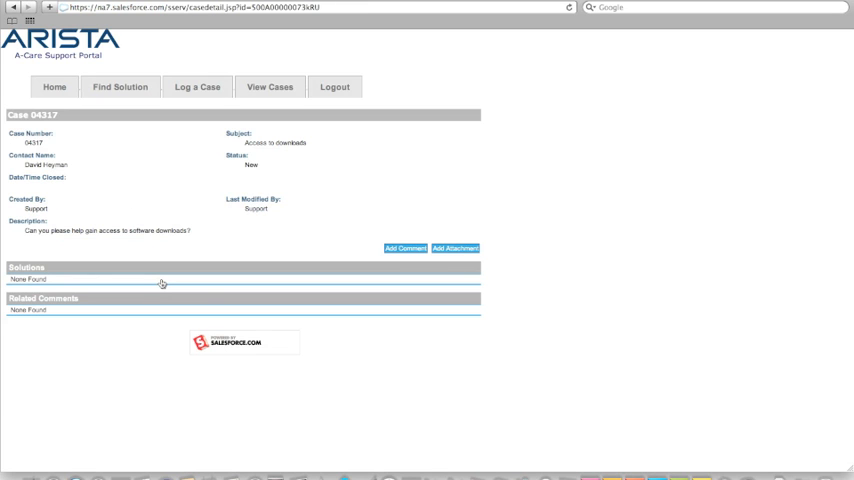
{"action": "left_click", "coordinate": [404, 248]}
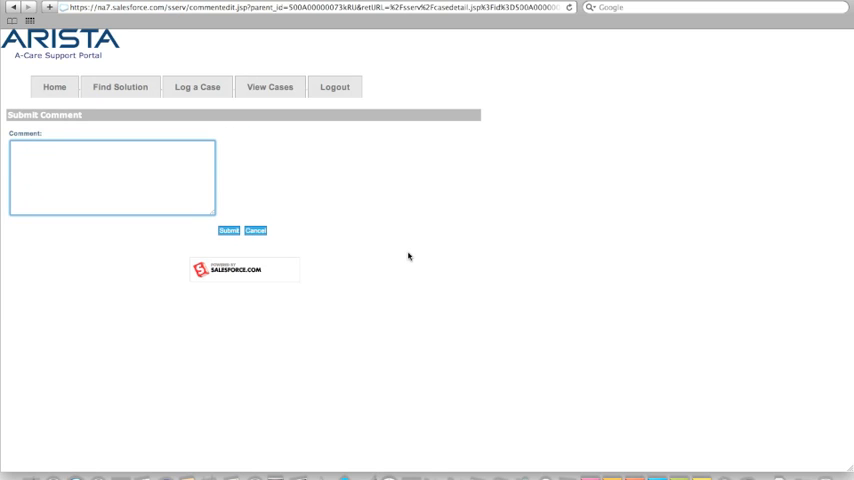
{"action": "type", "text": "Thanks for your help!"}
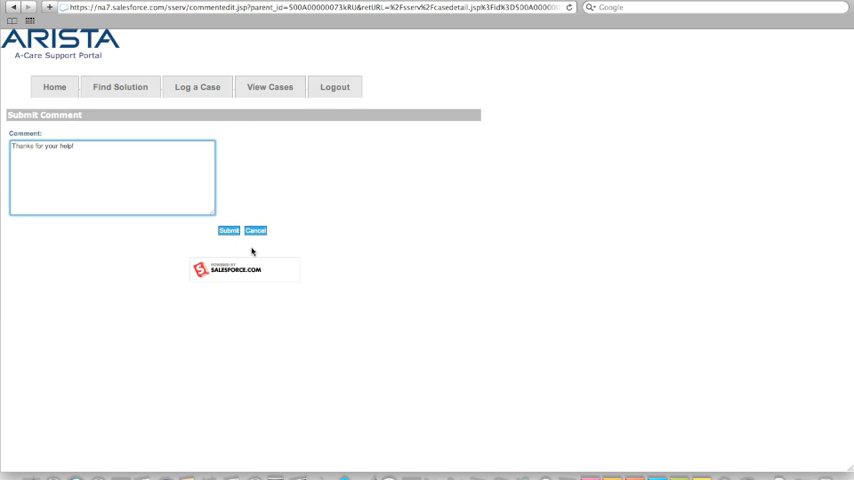
{"action": "left_click", "coordinate": [228, 230]}
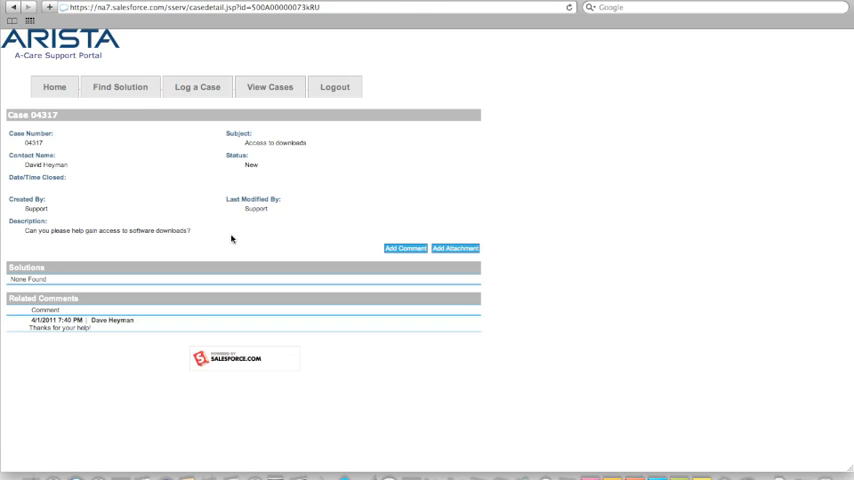
Search solutions for the keyword 'password' to reach the Configuring passwords article.
{"action": "left_click", "coordinate": [120, 87]}
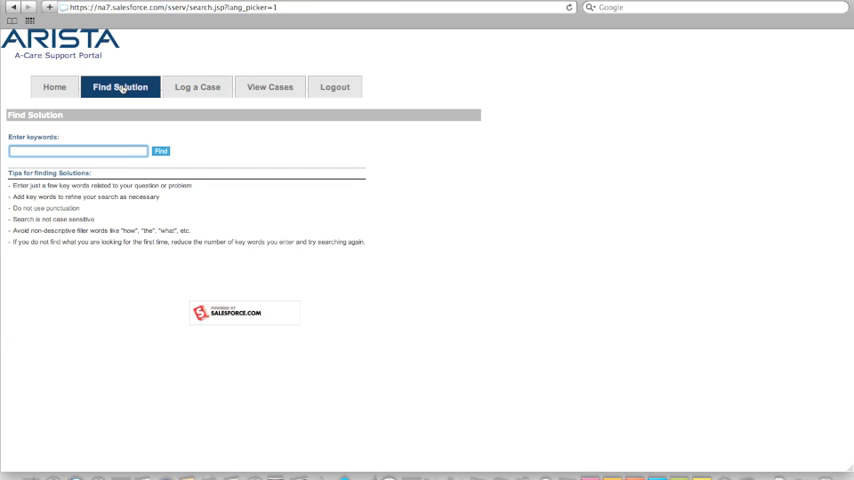
{"action": "type", "text": "password"}
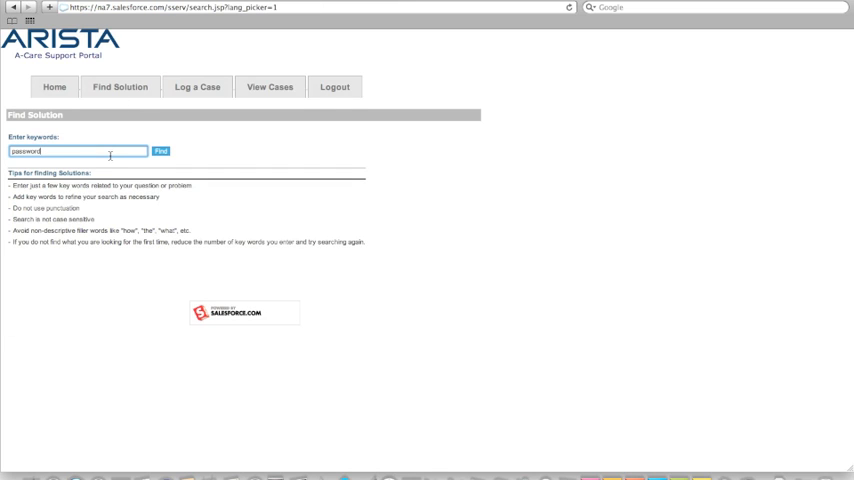
{"action": "left_click", "coordinate": [160, 151]}
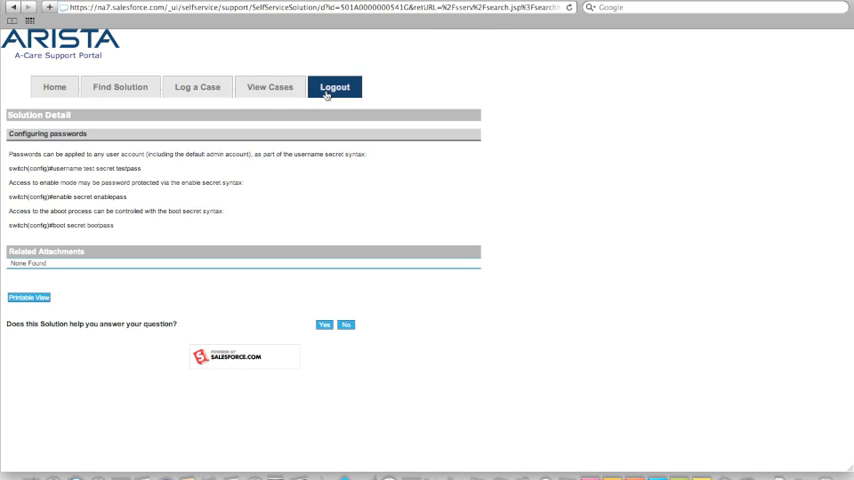
Log out via the A-Care portal's Logout tab.
{"action": "left_click", "coordinate": [335, 87]}
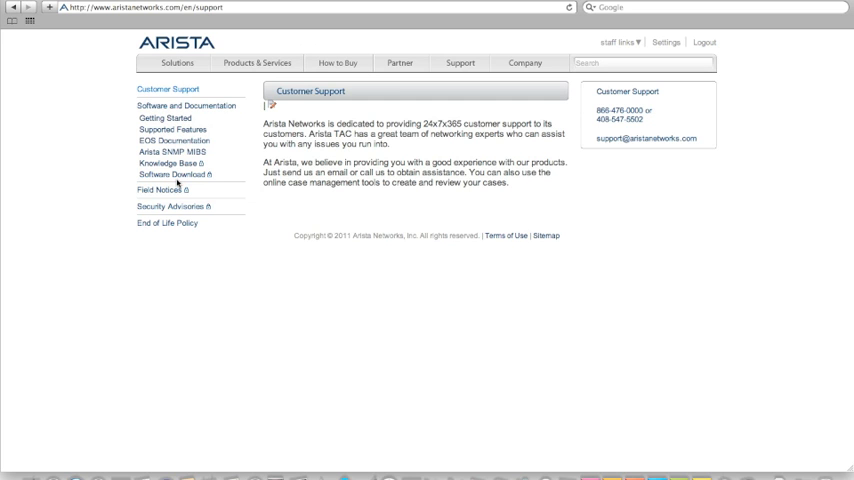
{"action": "mouse_move", "coordinate": [176, 206]}
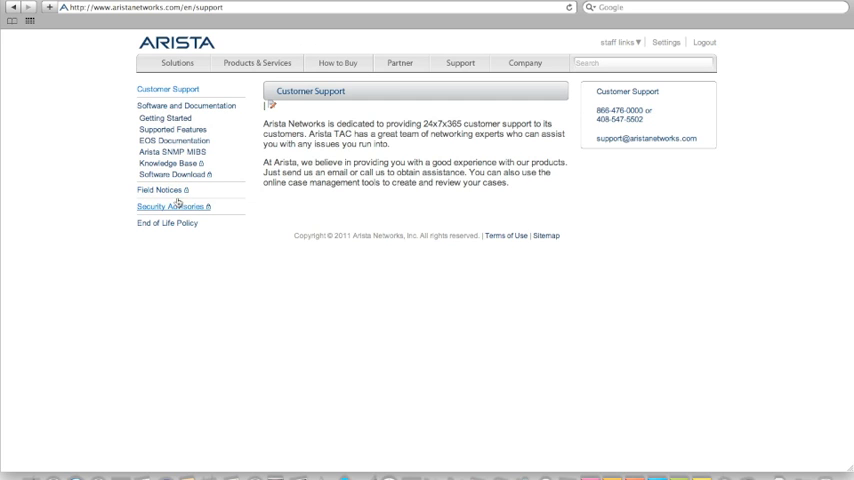